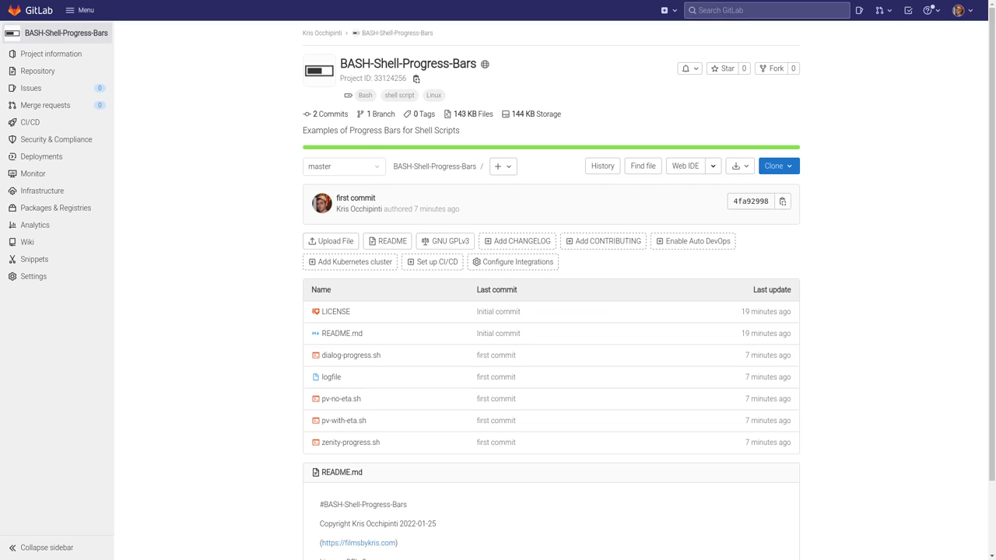
mouse_move(249, 81)
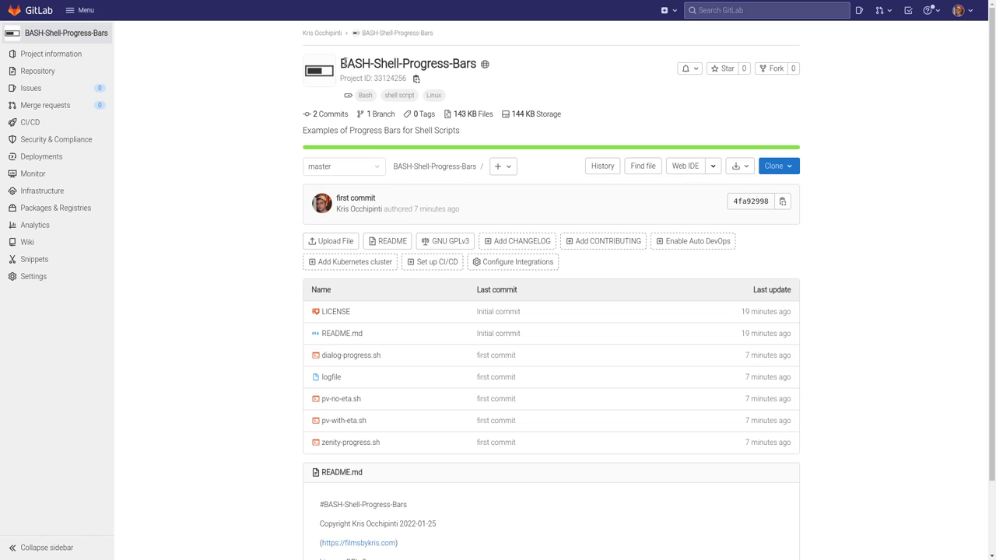
List the tutorial folder, then run pv-no-eta.sh briefly and stop it with Ctrl+C.
double_click(405, 64)
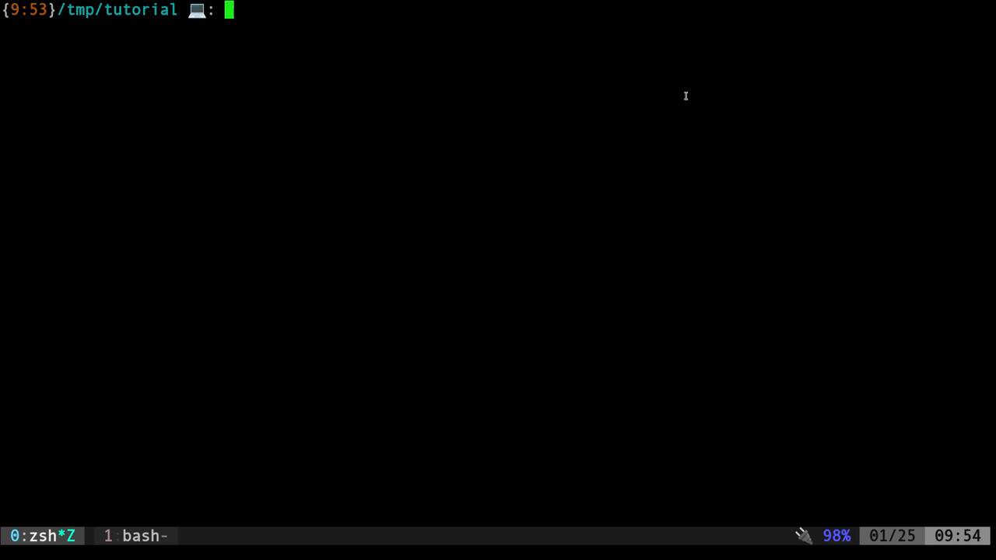
key(Return)
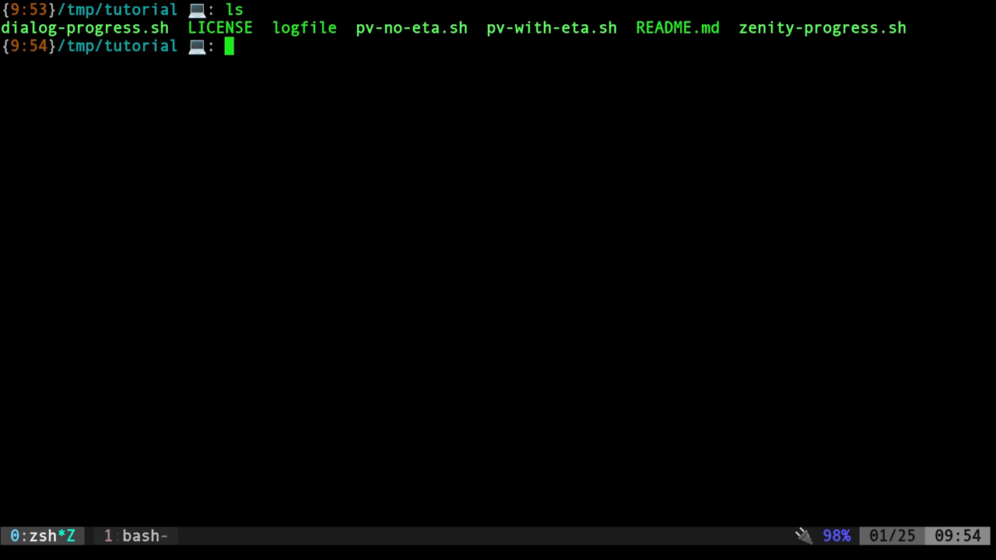
text(./pv-with-eta.sh)
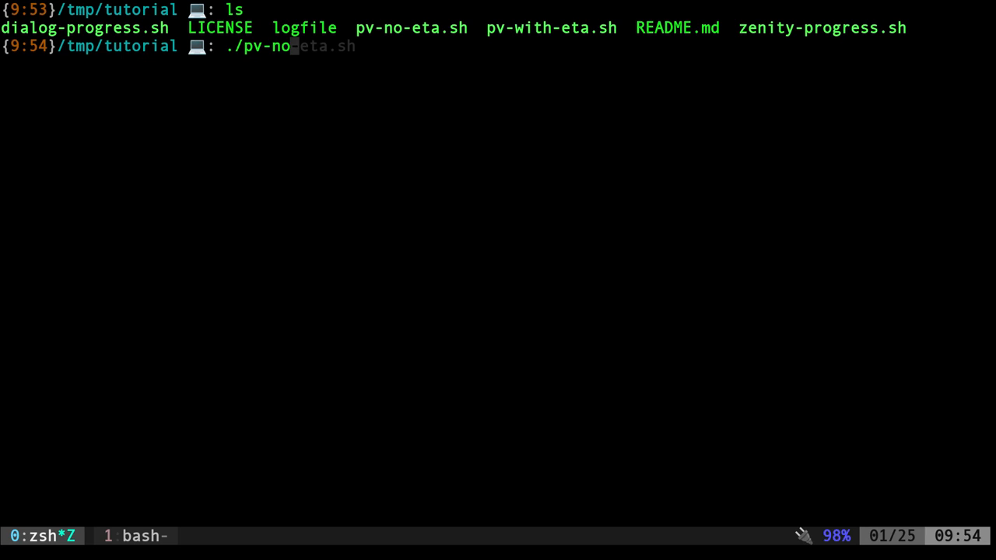
key(Return)
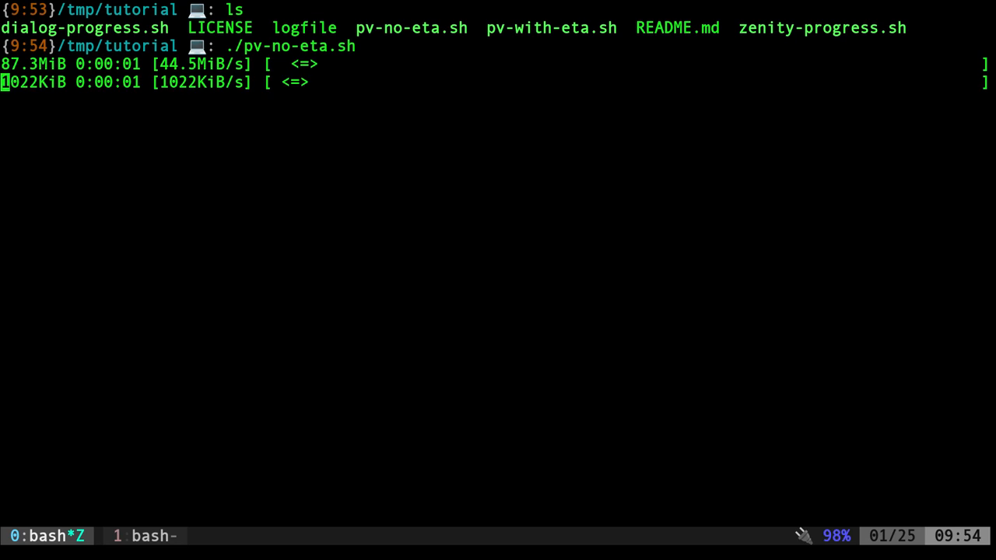
key(ctrl+c)
text(./pv-)
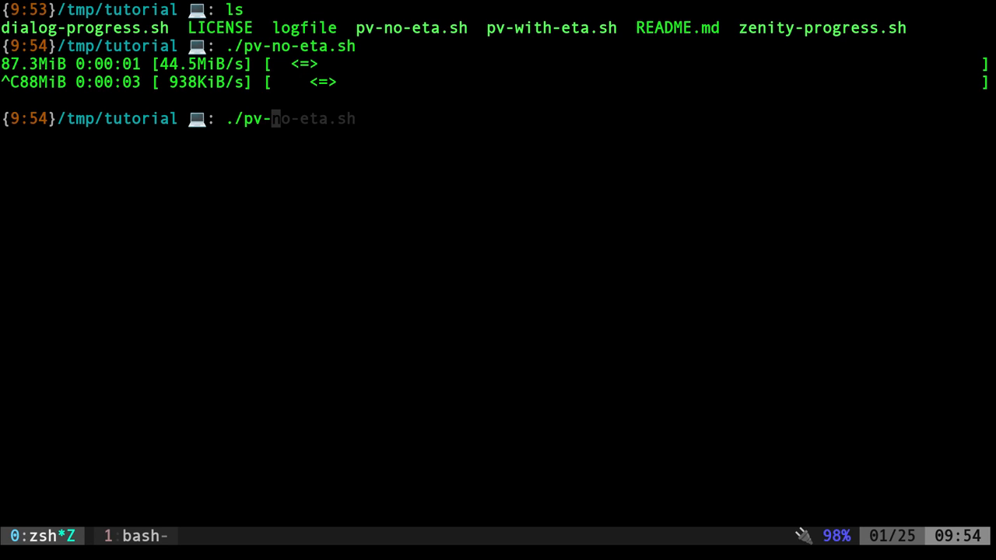
Run pv-with-eta.sh until its progress bar finishes, then start a vim command for the script.
text(with-eta.sh)
key(Return)
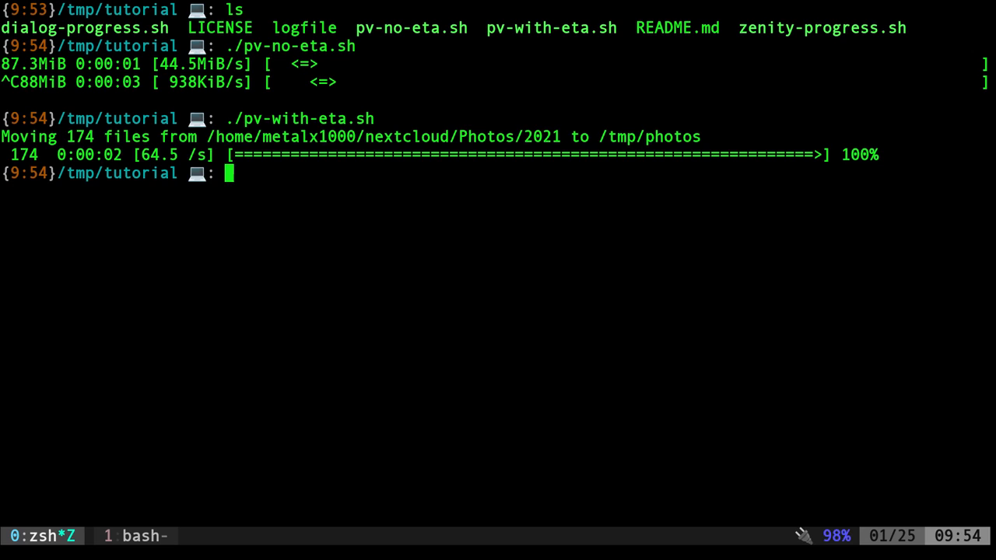
text(vim pv-with-eta.sh)
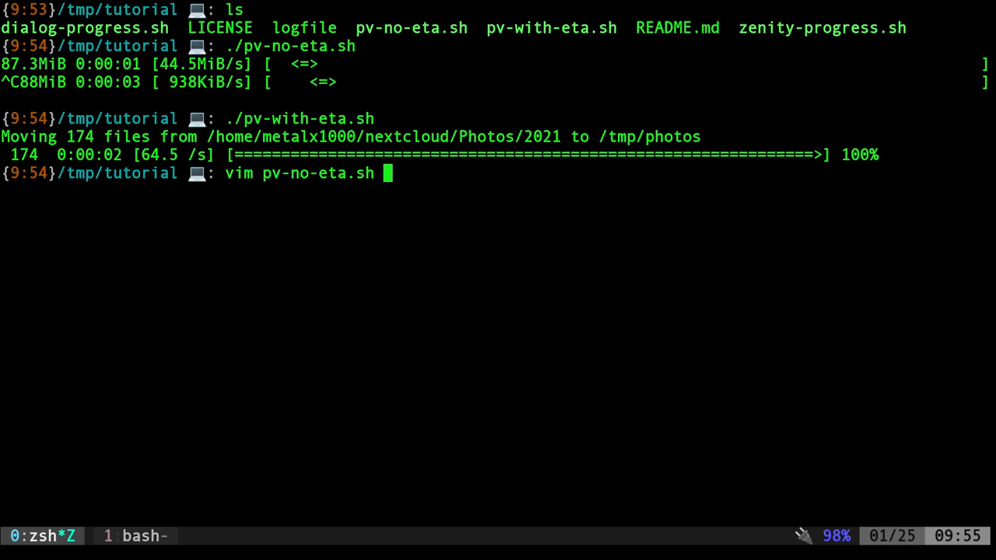
Add a 'read' pause after the basic find|pv command in pv-no-eta.sh, save, and rerun the script.
key(Return)
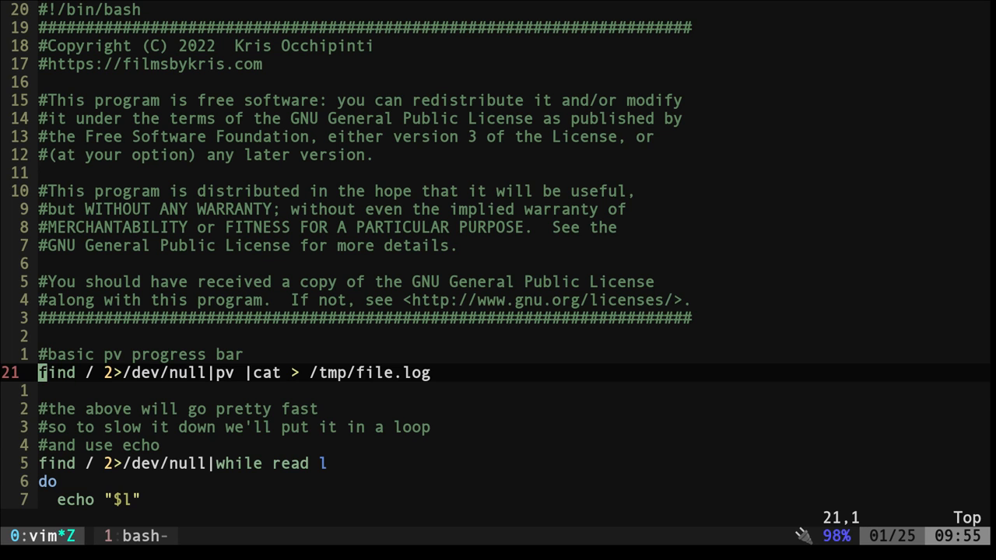
text(read)
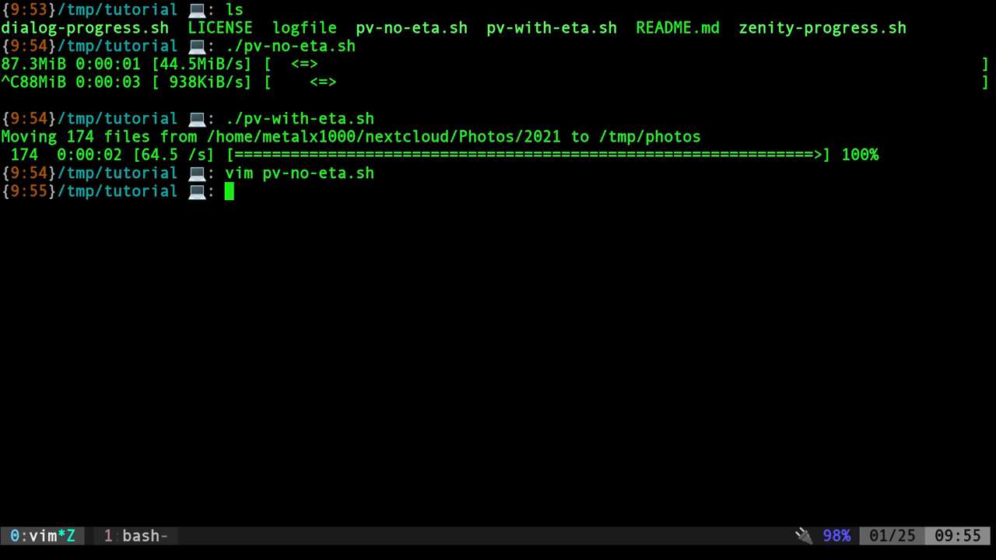
text(./pv-no-eta.sh)
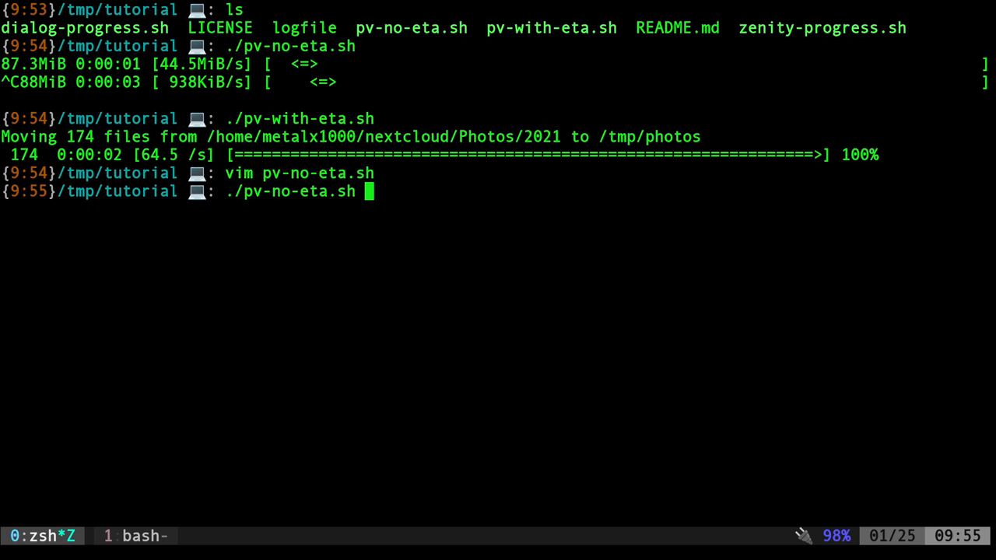
key(Return)
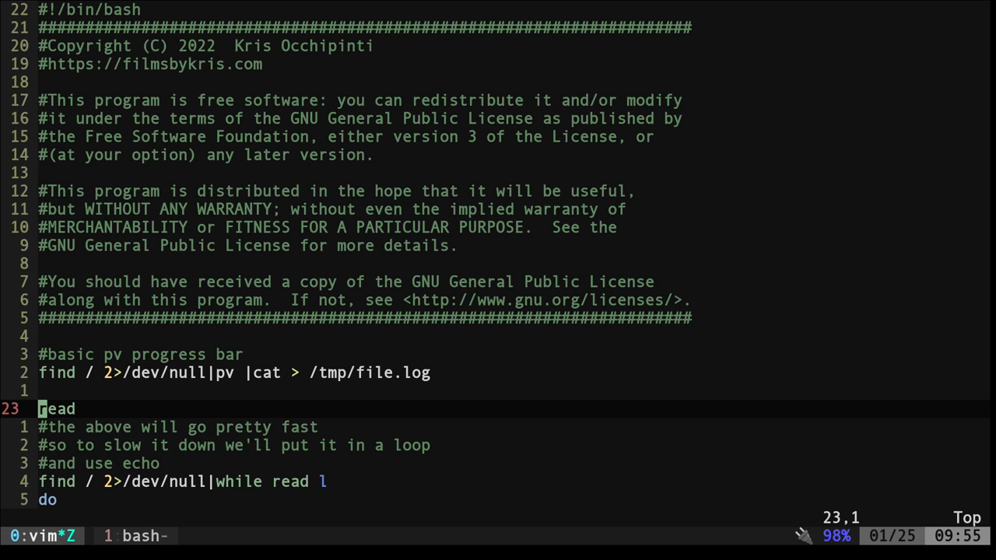
Move through pv-no-eta.sh to view the while-read echo loop, then quit Vim.
key(G)
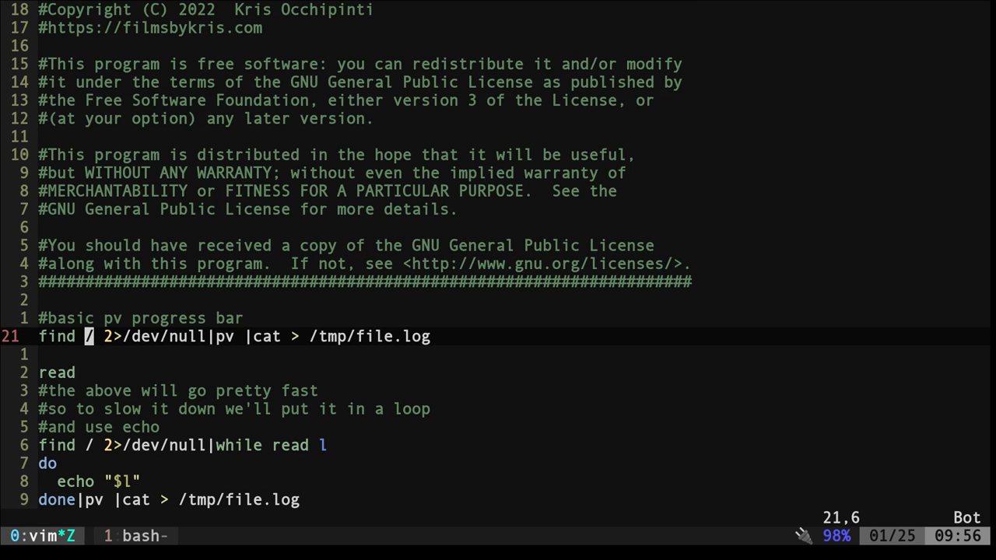
key(l)
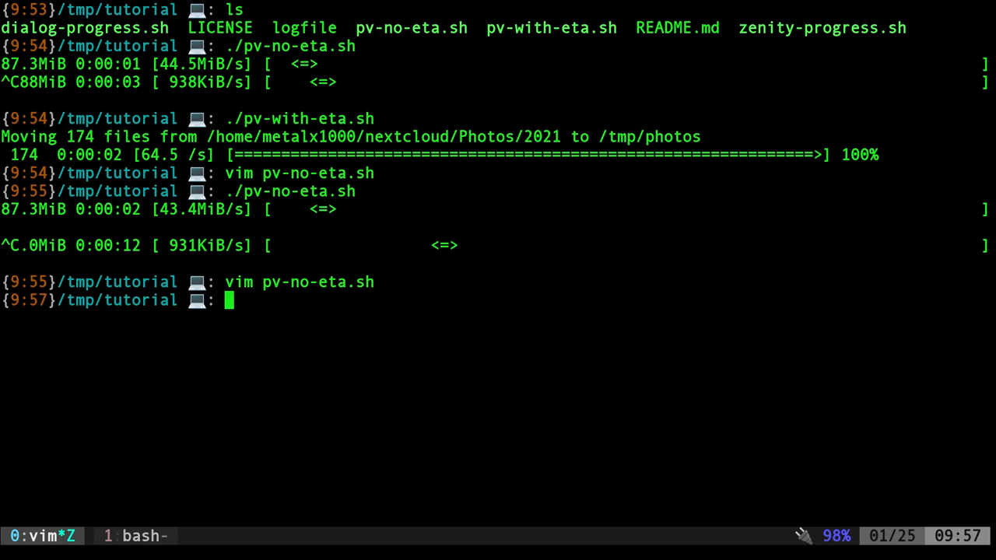
Rerun pv-no-eta.sh past its read pause, stop it during the slow loop, and queue vim pv-no-eta.sh.
key(Return)
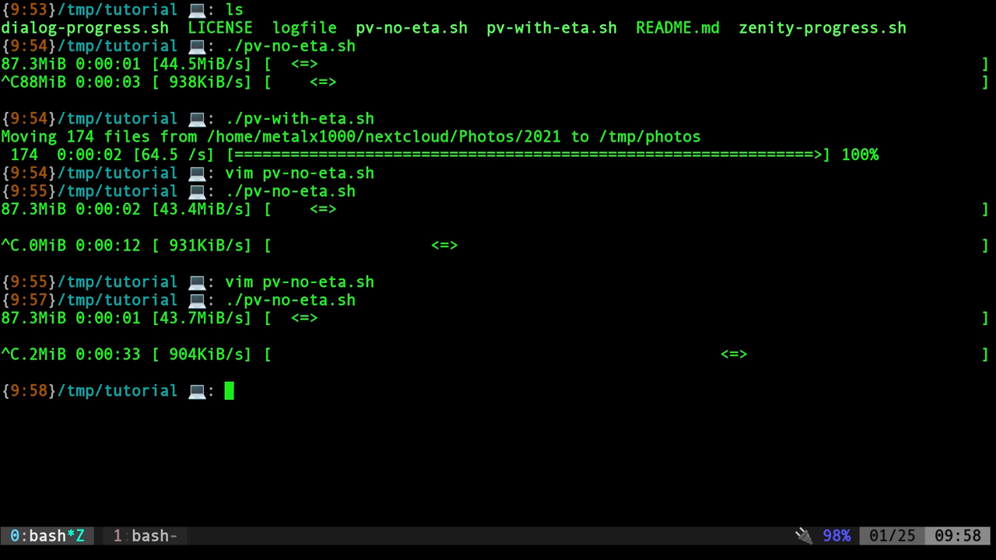
text(vim pv-no-eta.sh)
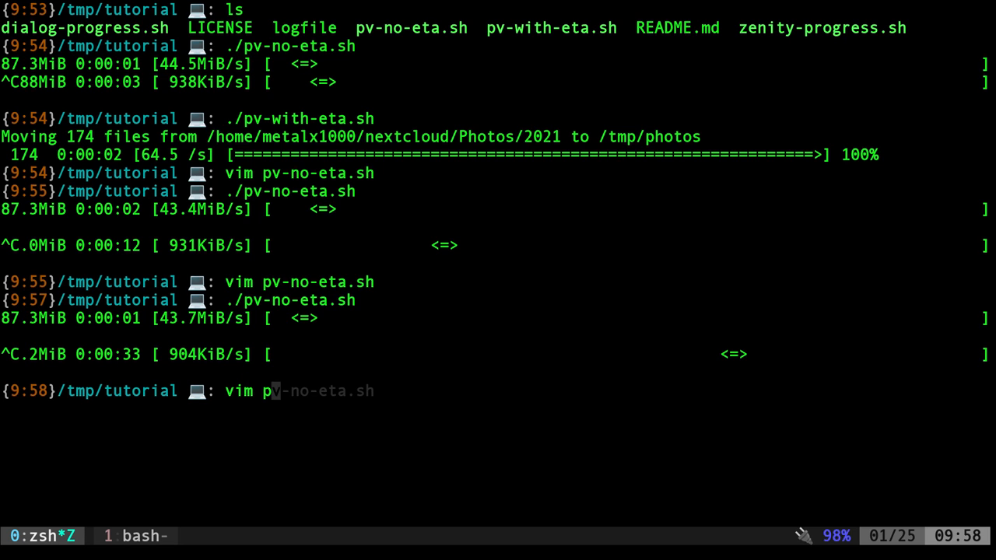
Review pv-with-eta.sh's source, target, count and pv copy lines in Vim, then close it.
key(Return)
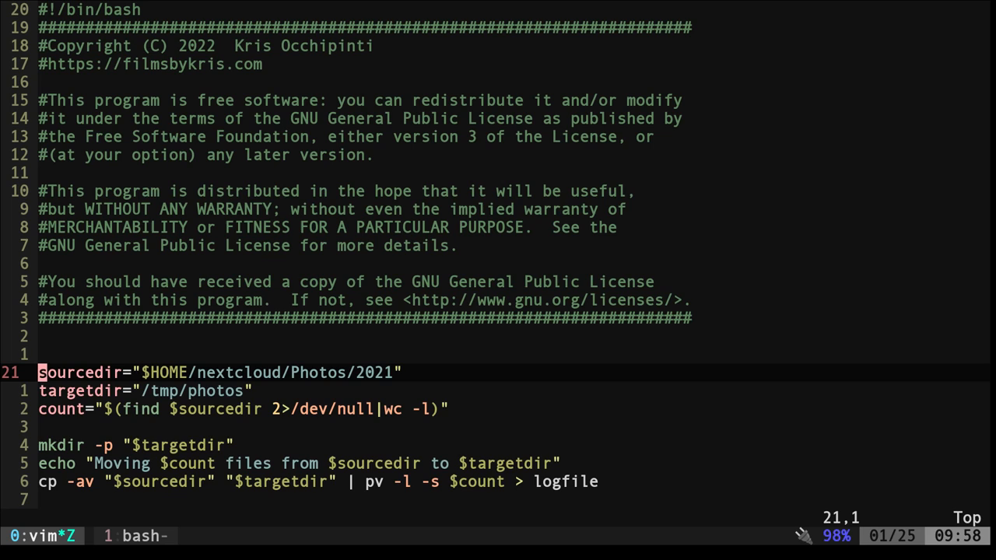
key(j)
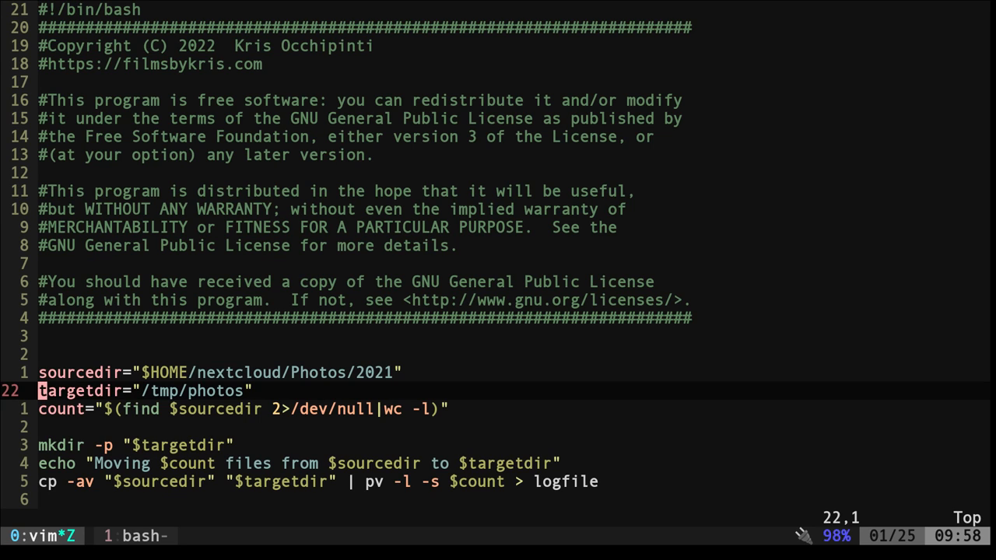
key(j)
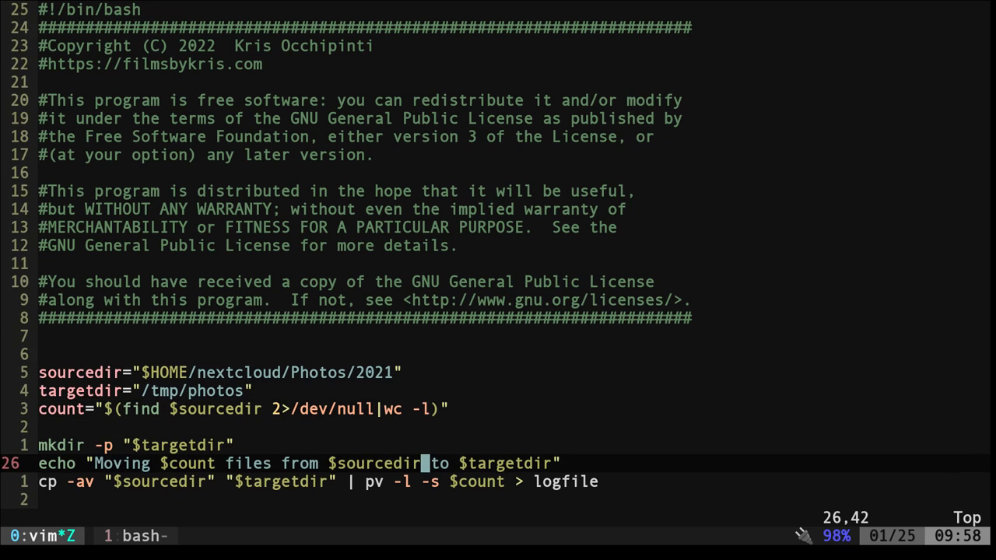
scroll(down, 3)
text(./pv-)
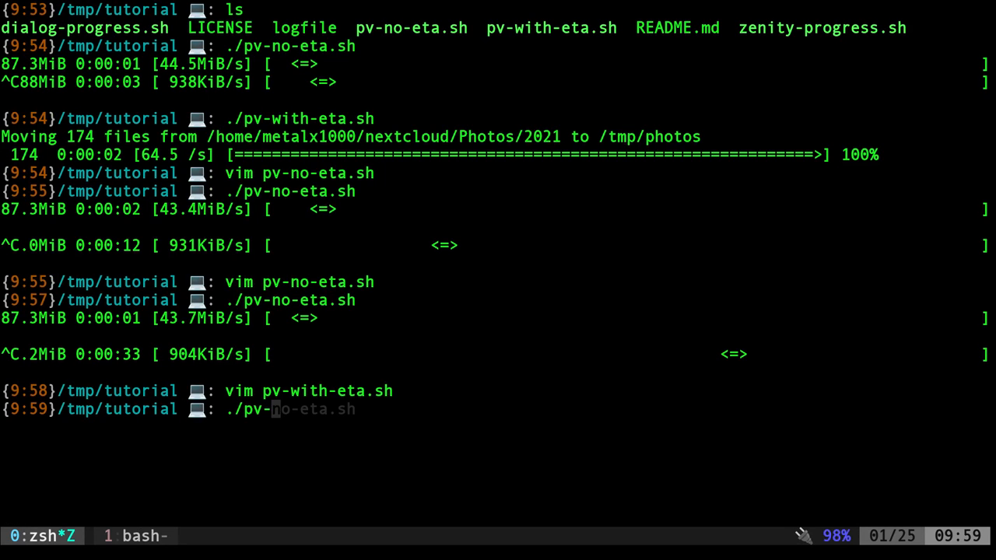
Run pv-with-eta.sh, delete /tmp/photos with rm -fr, and clear the screen with the script typed again.
text(with-eta.sh)
key(Return)
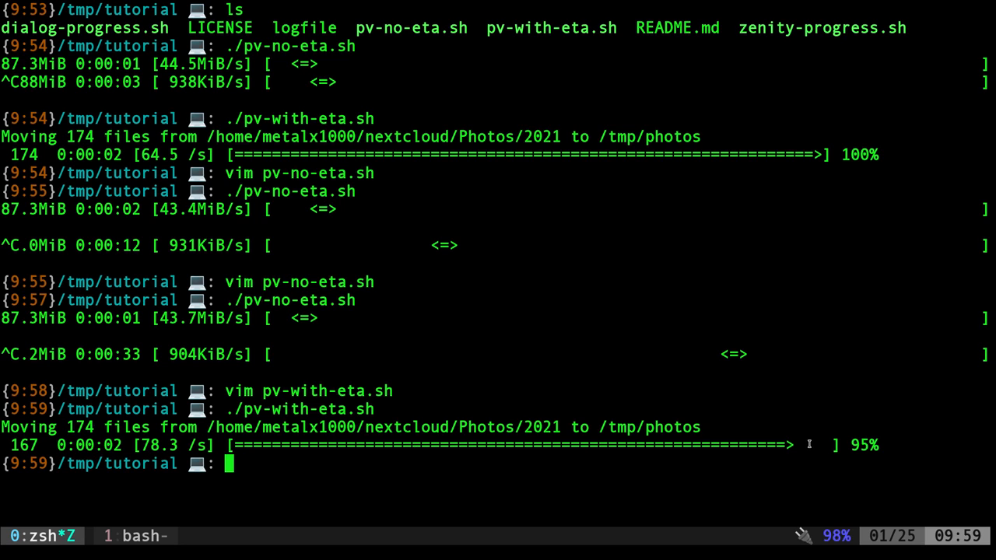
text(rm /tmp/photos -fr)
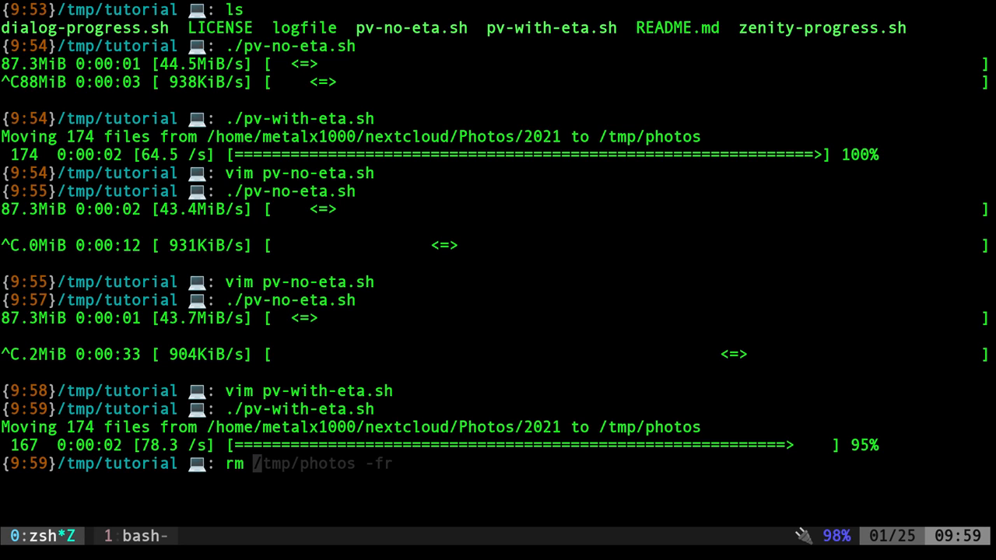
key(Return)
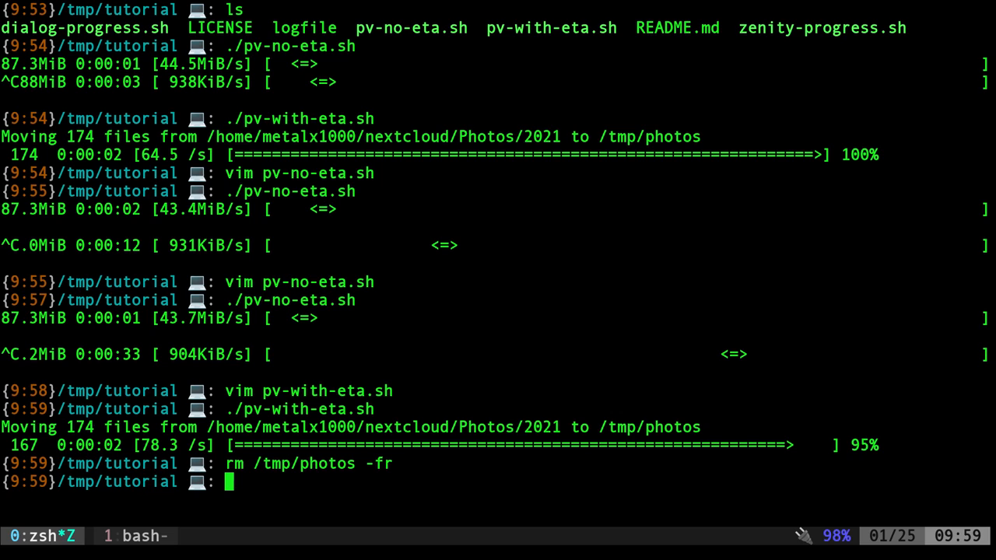
text(./pv-with-eta.sh)
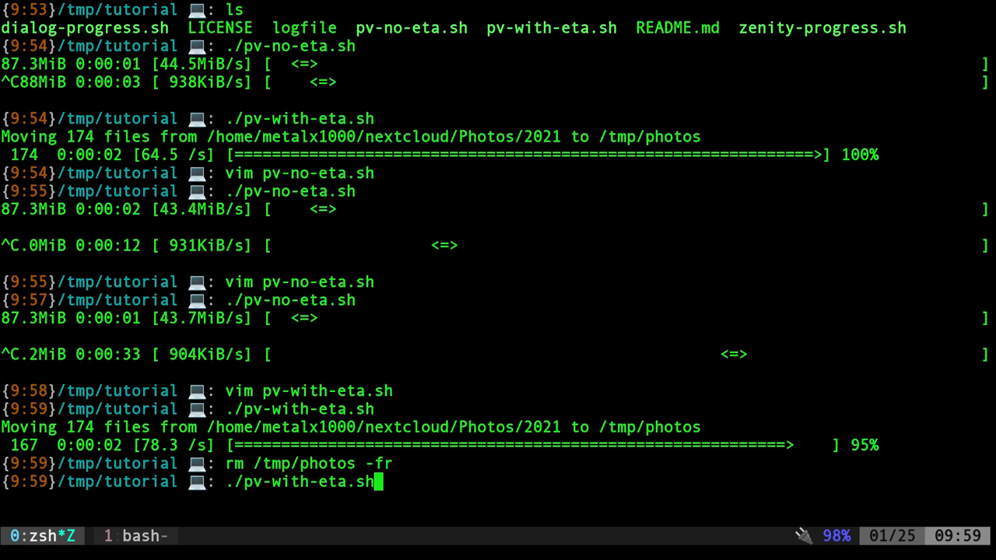
key(ctrl+l)
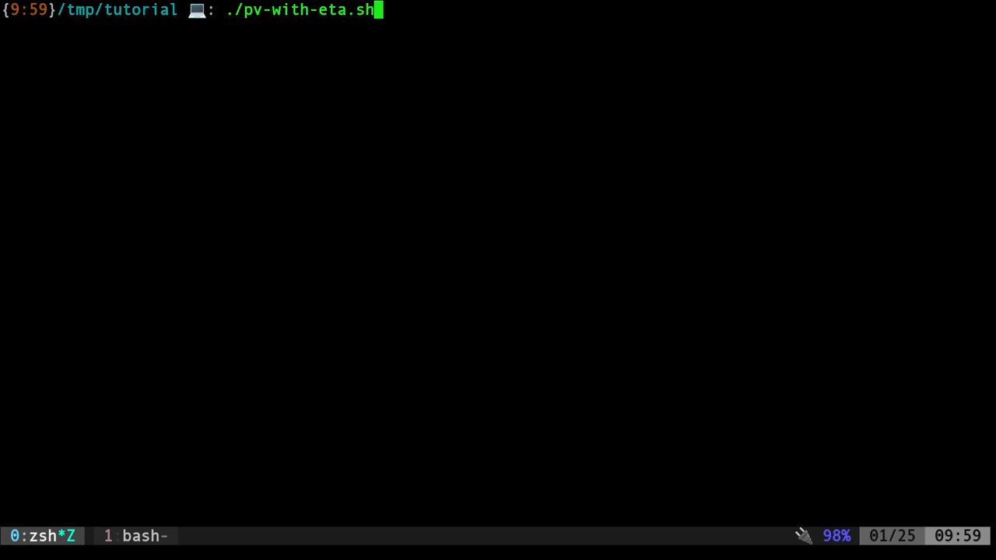
Run pv-with-eta.sh on the emptied target to 100%, then run it a second time.
key(Return)
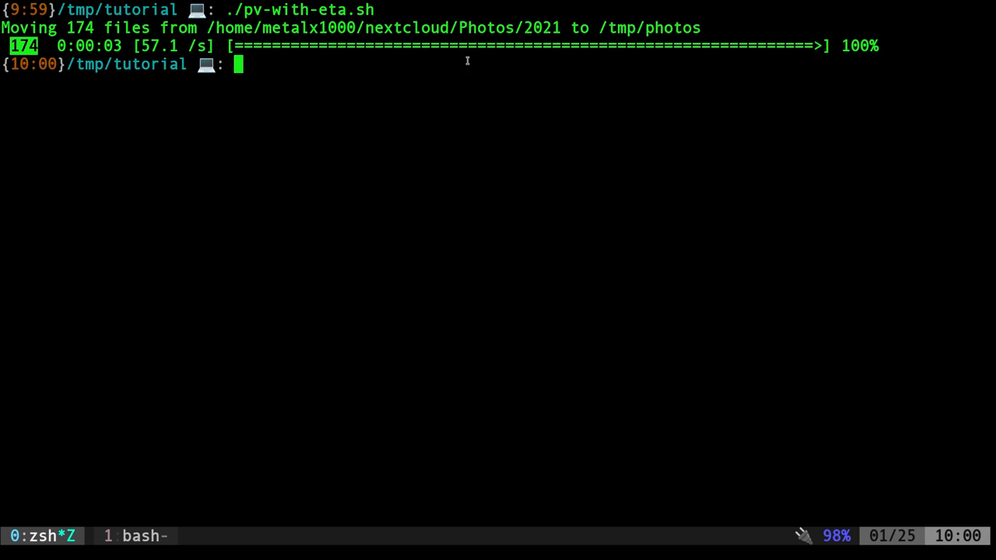
key(Return)
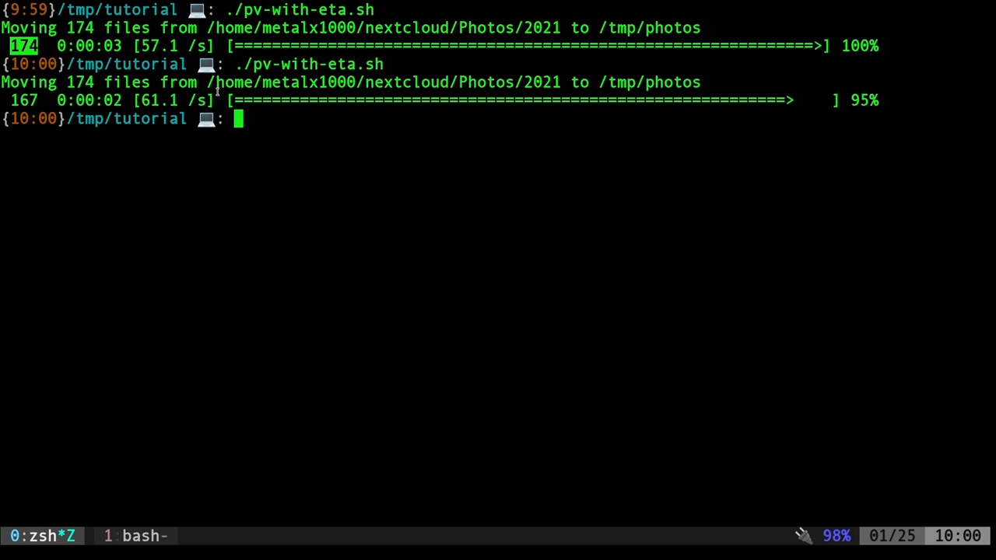
mouse_move(137, 126)
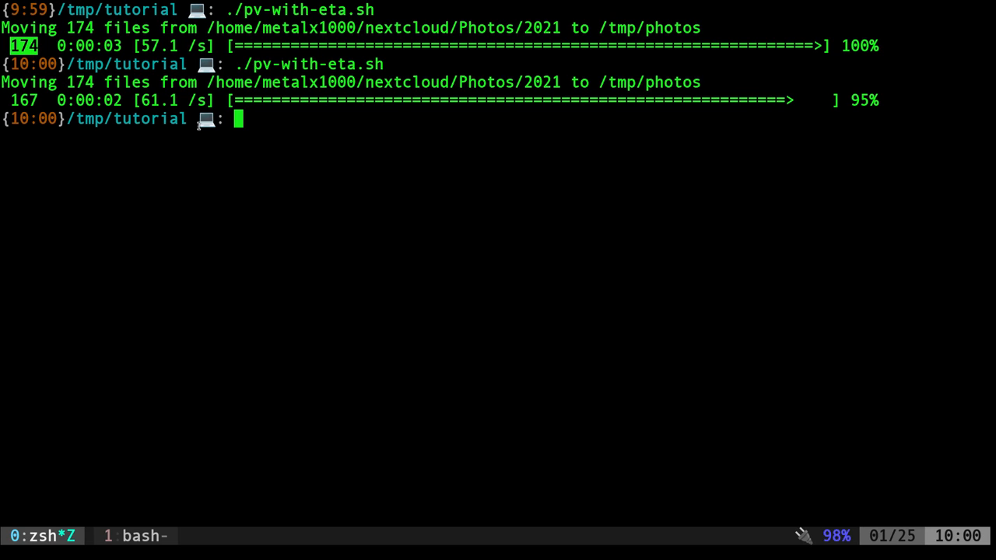
mouse_move(324, 143)
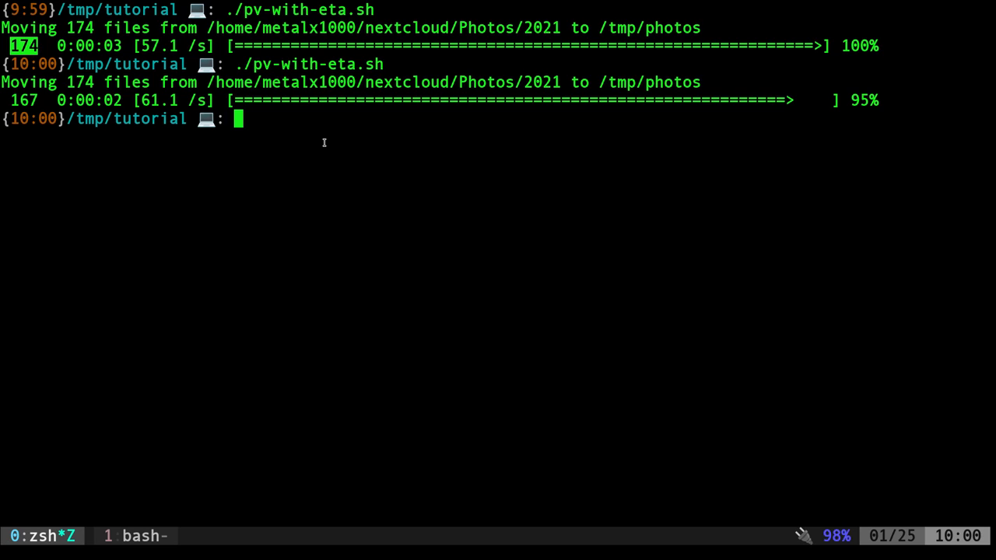
mouse_move(642, 81)
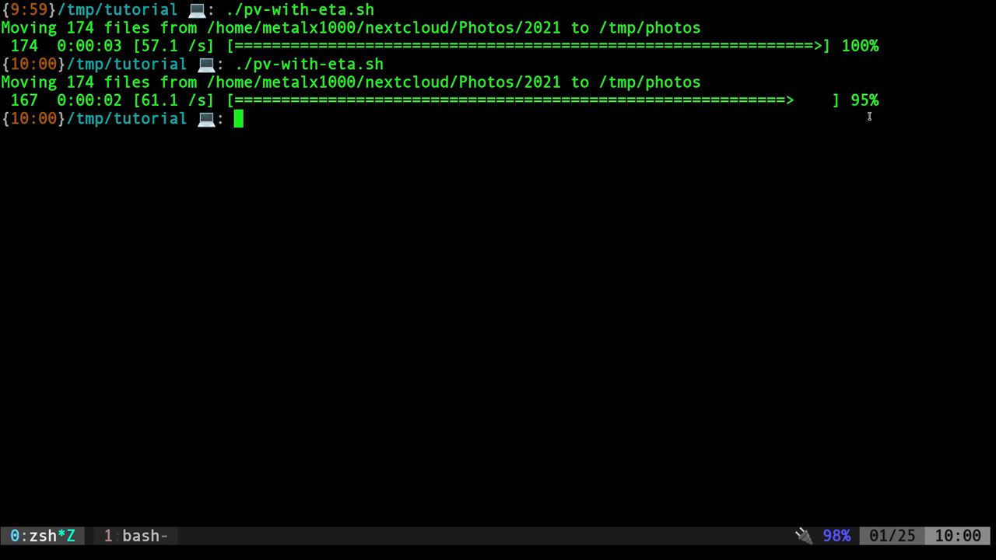
mouse_move(616, 131)
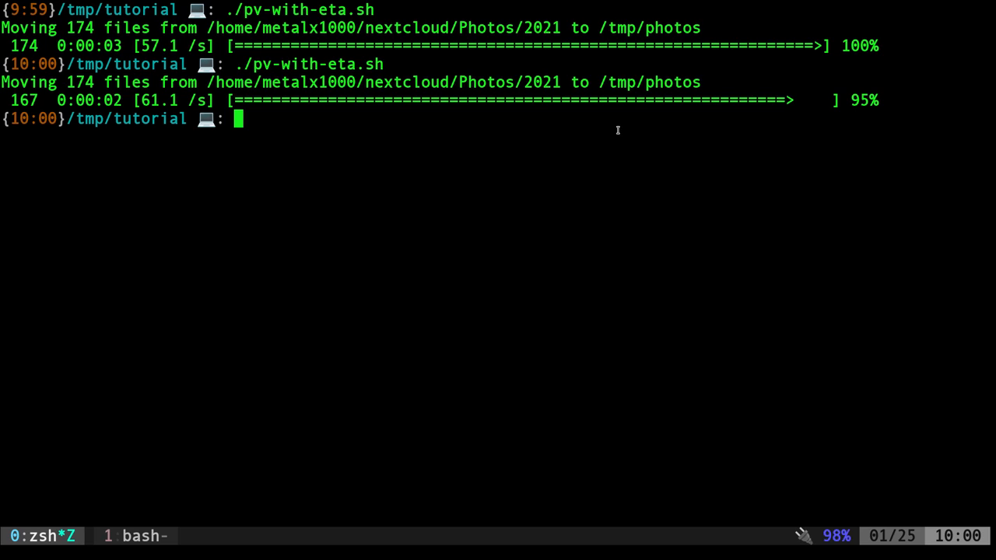
mouse_move(604, 127)
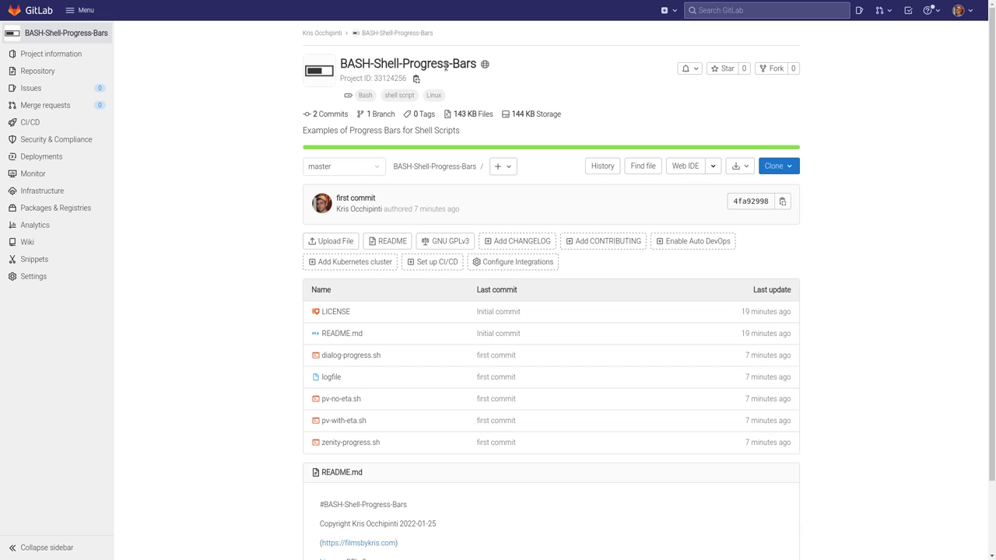
mouse_move(505, 68)
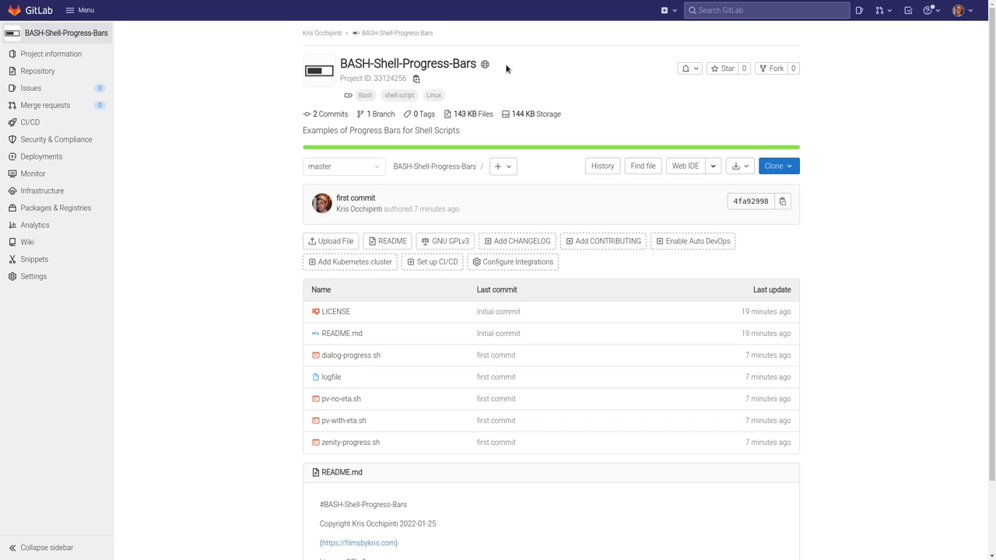
mouse_move(559, 73)
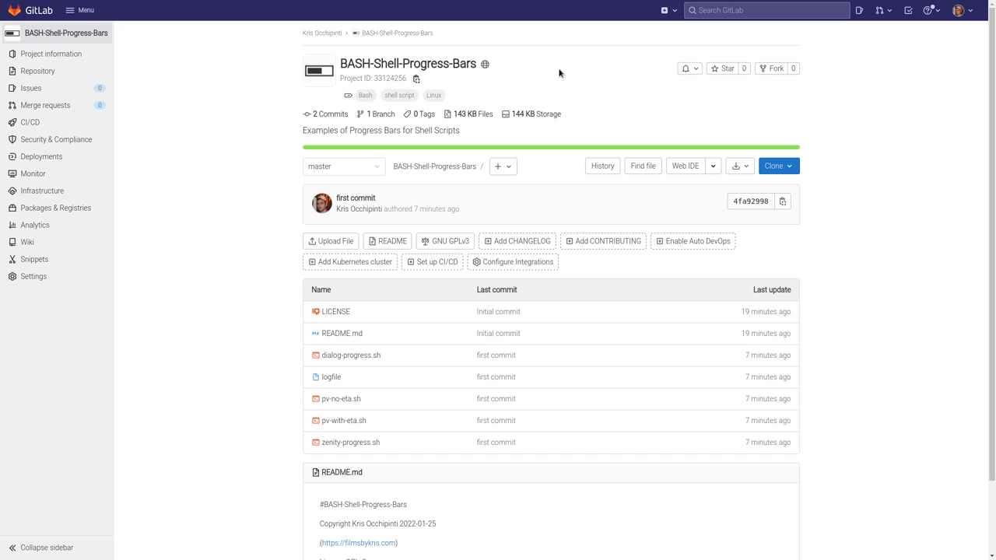
mouse_move(570, 73)
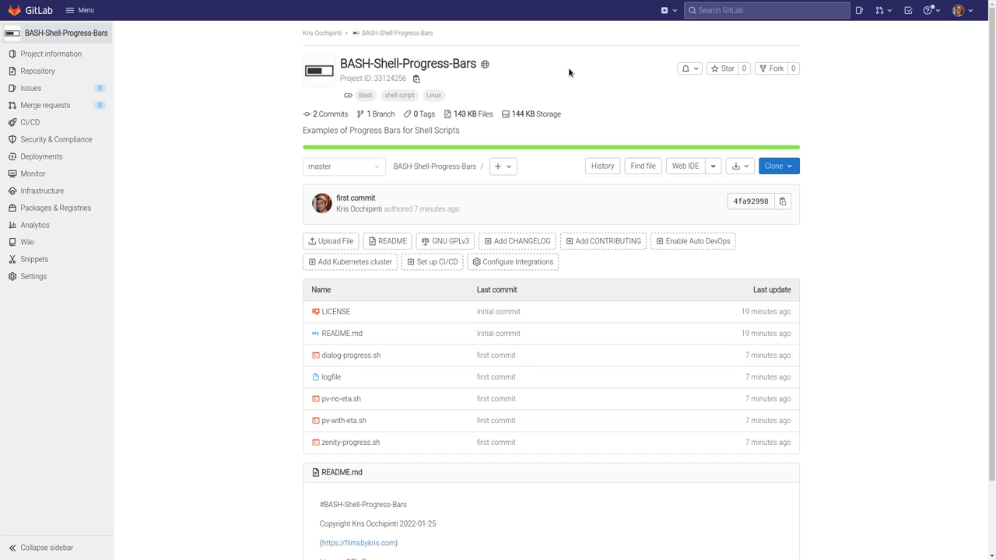
mouse_move(816, 274)
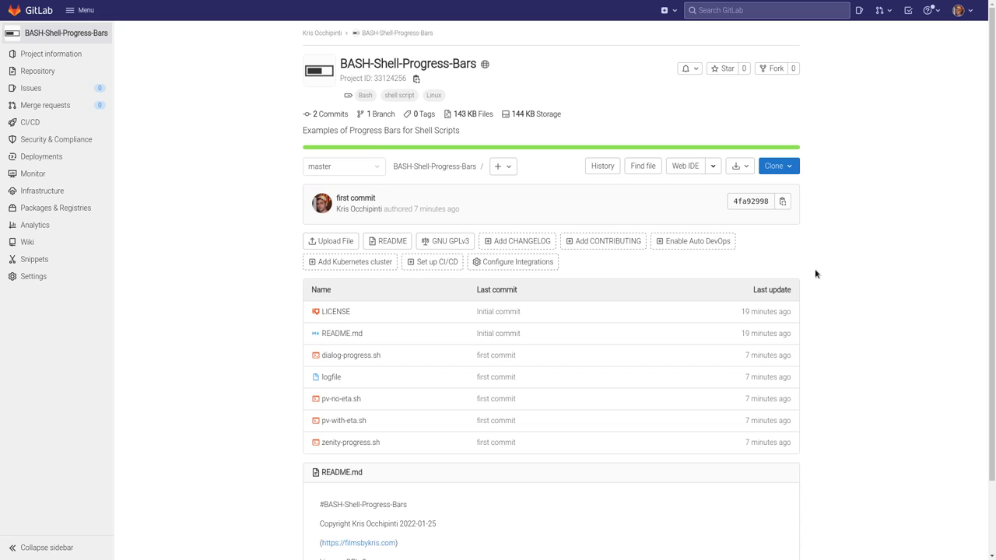